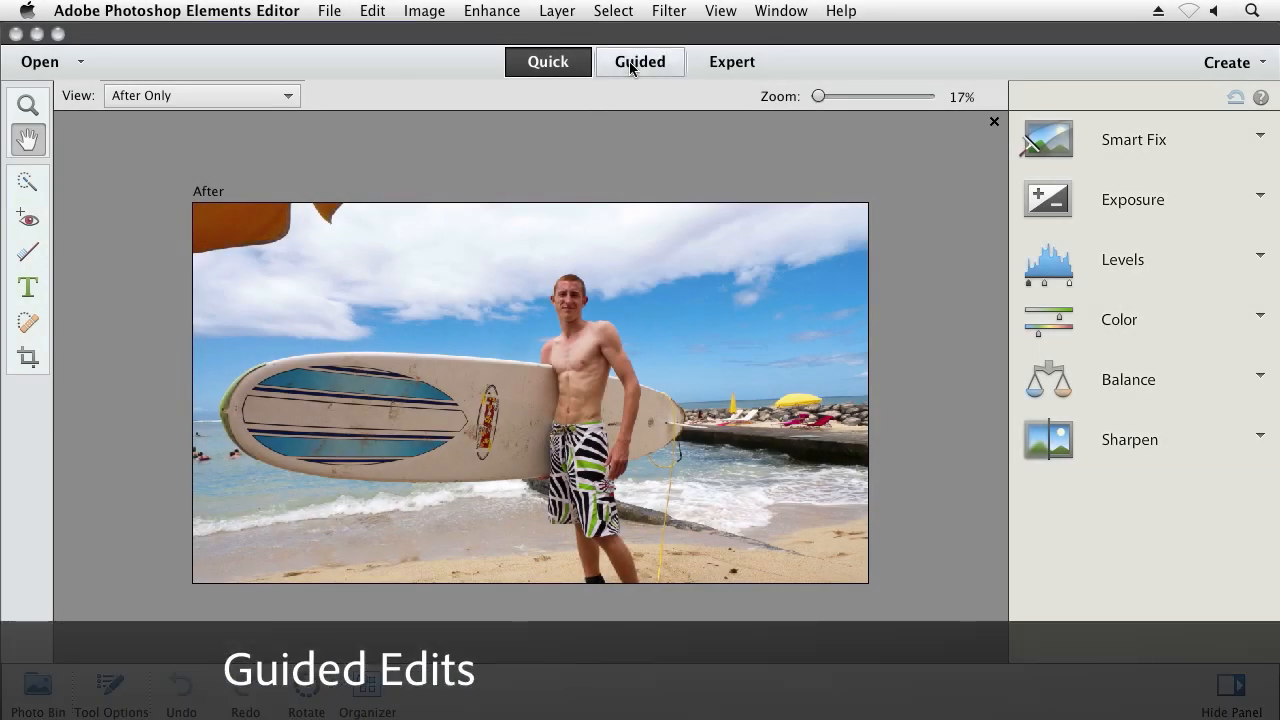
# Enter Guided mode for the surfer photo and scroll through the Out of Bounds step panel.
pyautogui.click(640, 60)
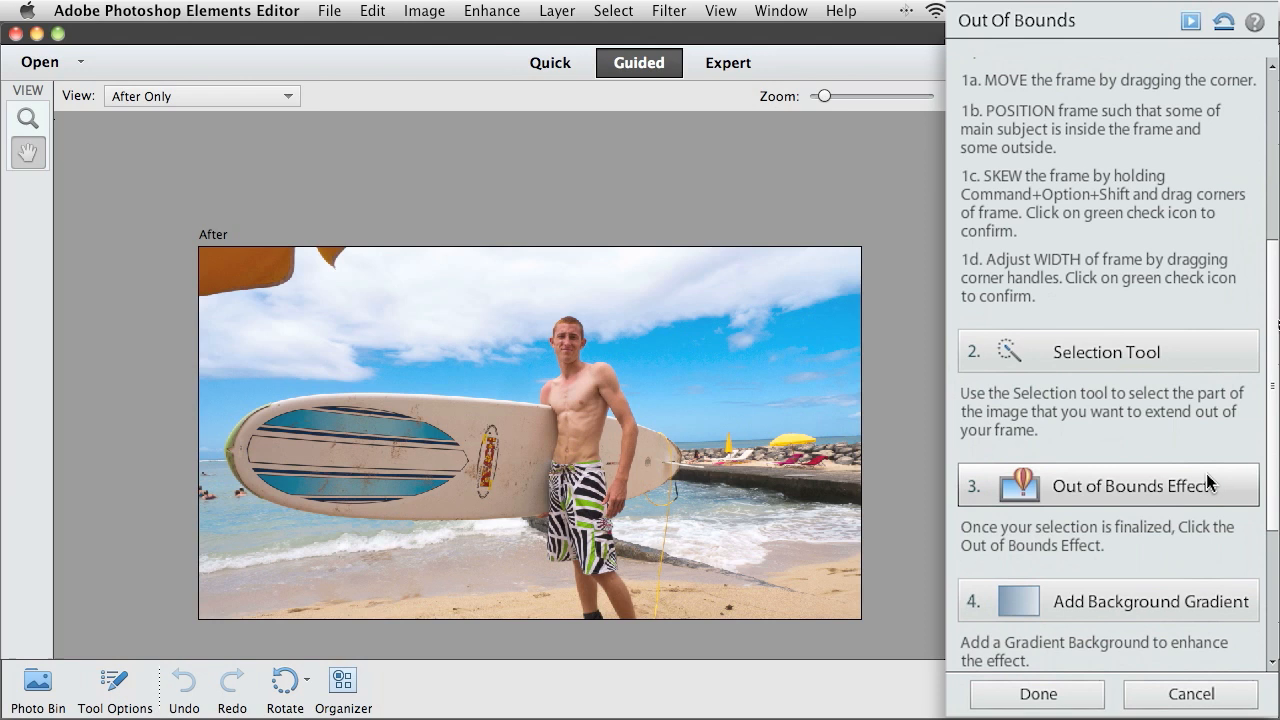
pyautogui.scroll(-3)
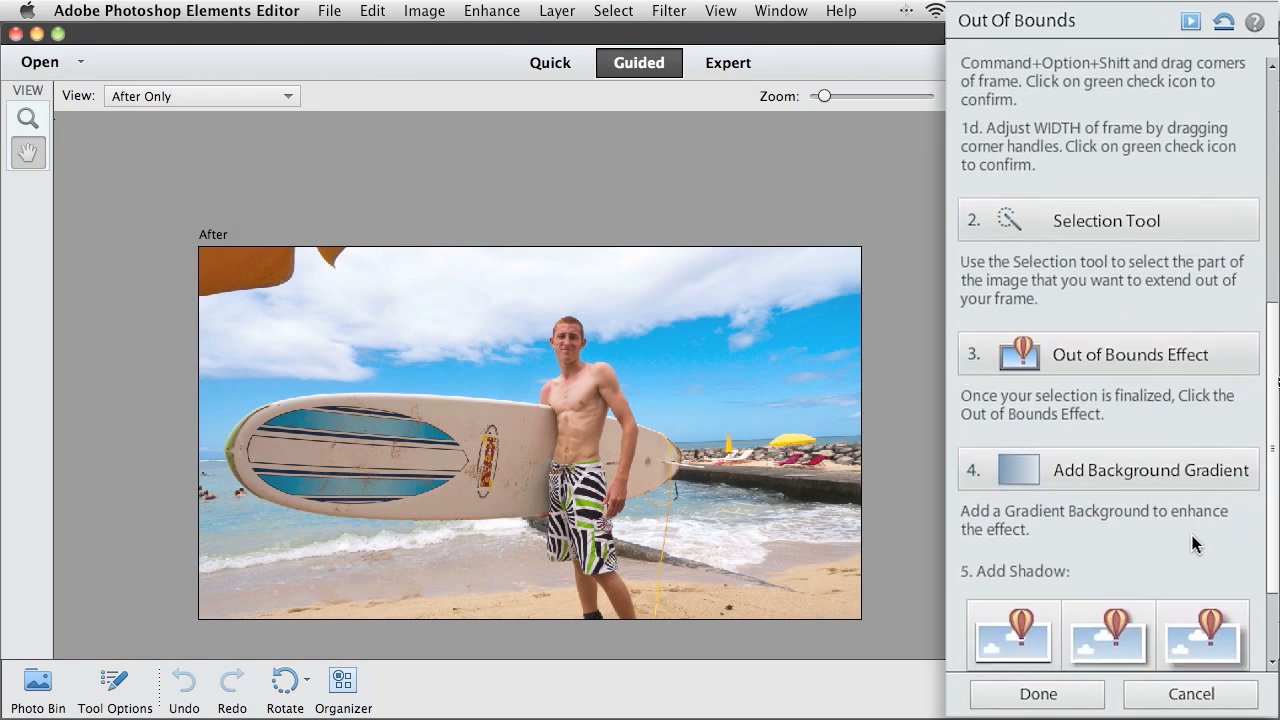
pyautogui.scroll(-3)
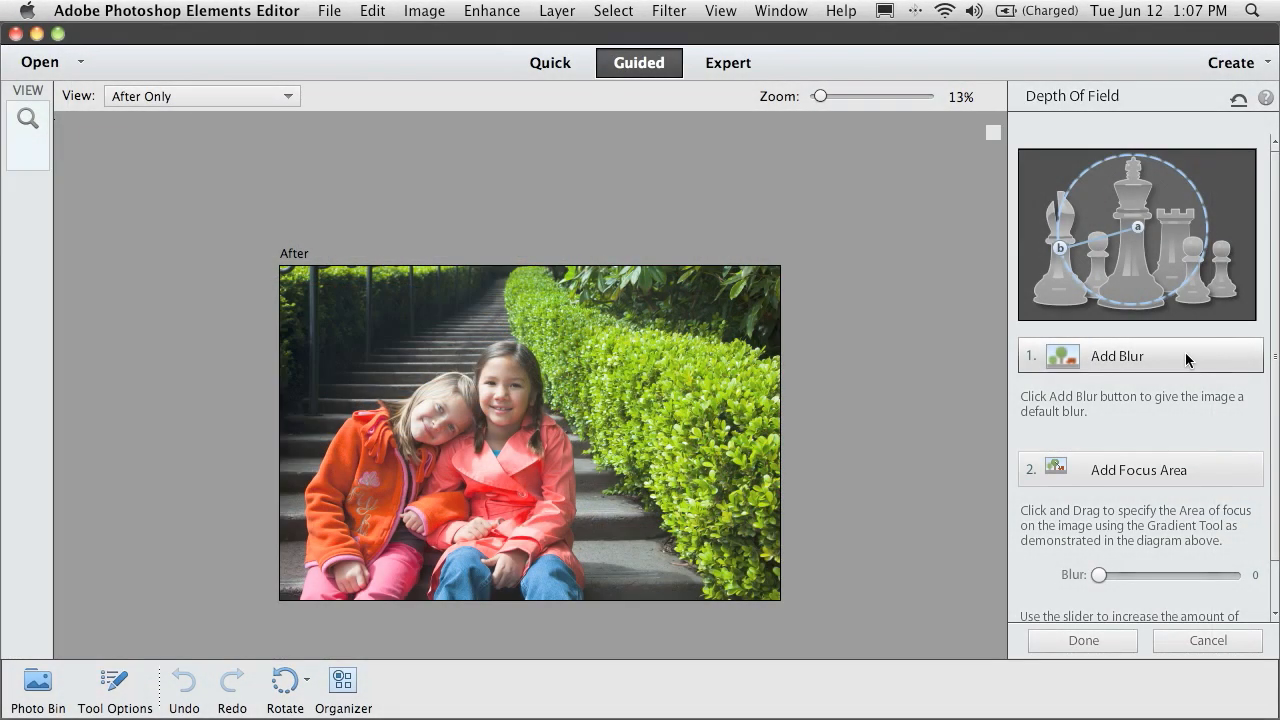
# Add the default blur over the whole photo of the two girls.
pyautogui.click(1116, 356)
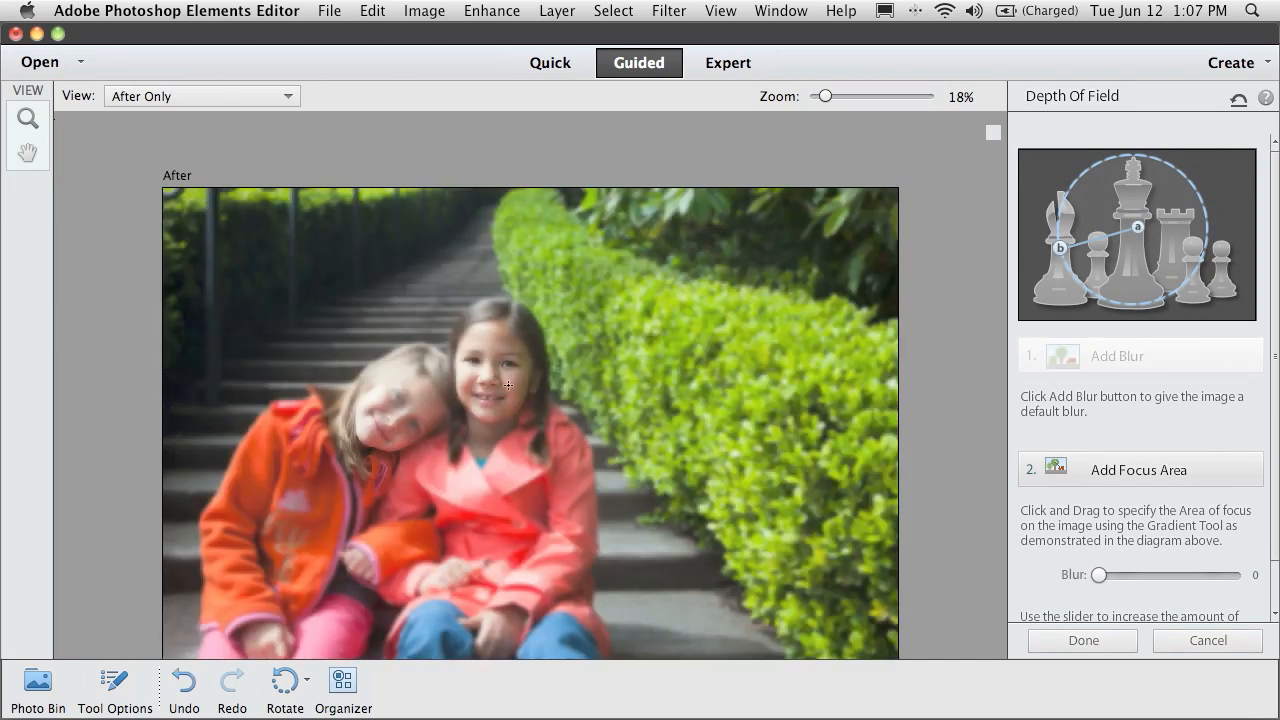